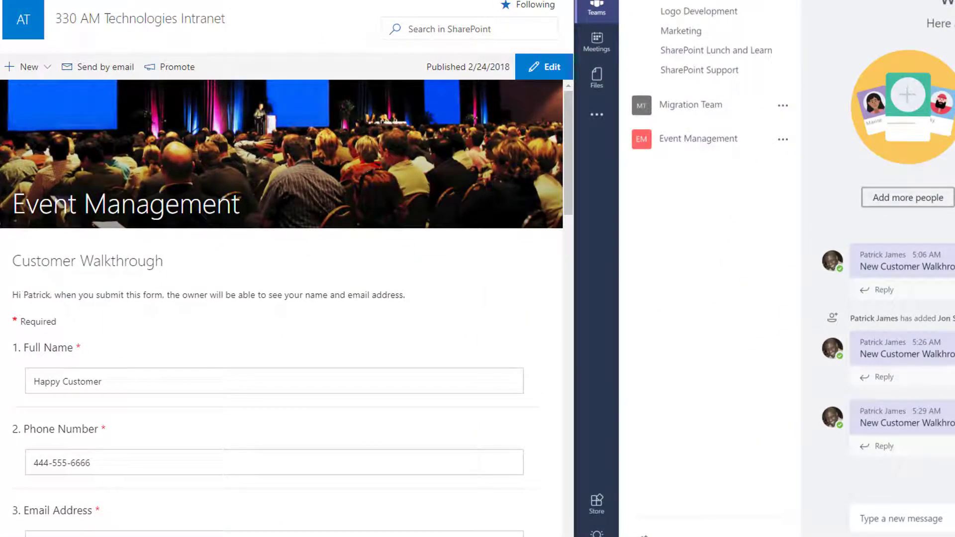
Scroll to the bottom of the Customer Walkthrough form and submit it
{"action": "scroll", "scroll_direction": "down", "scroll_amount": 3}
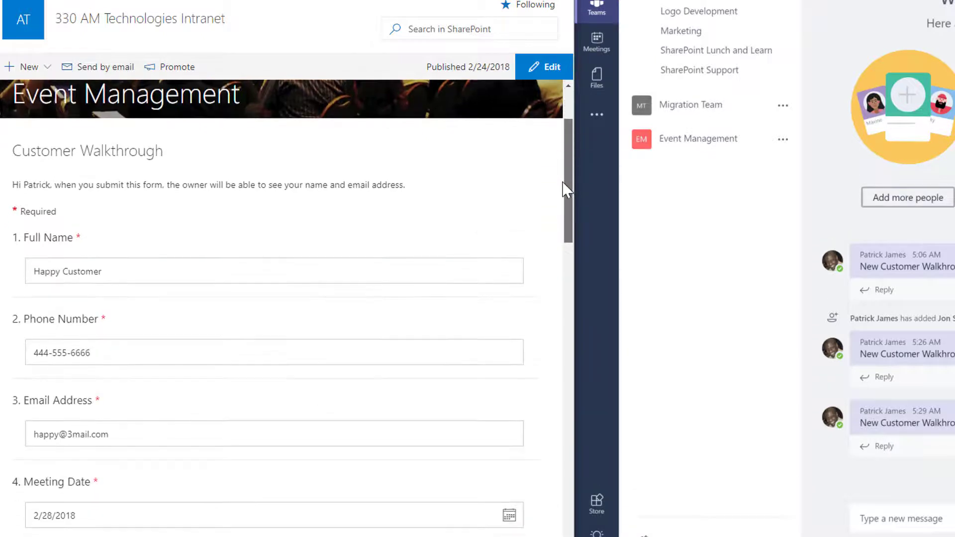
{"action": "scroll", "scroll_direction": "down", "scroll_amount": 3}
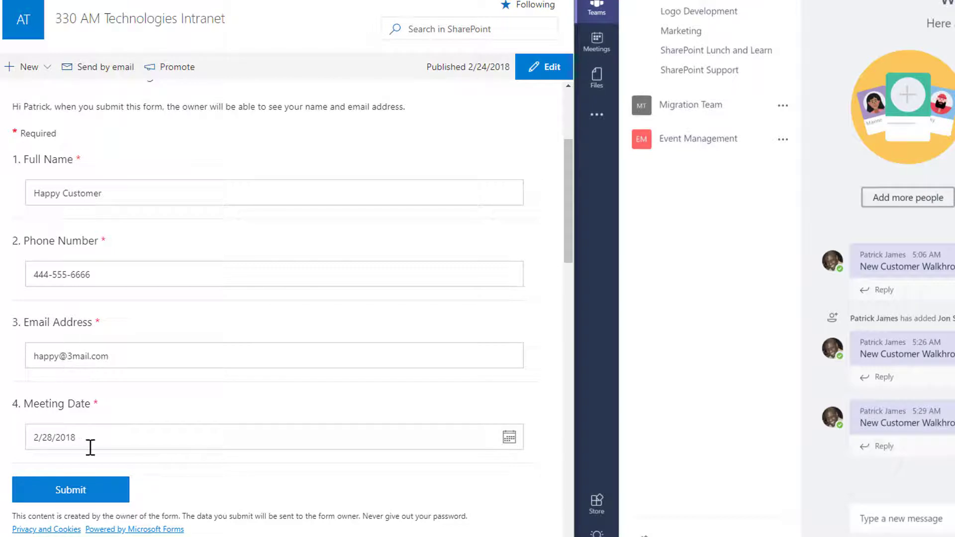
{"action": "mouse_move", "coordinate": [574, 184]}
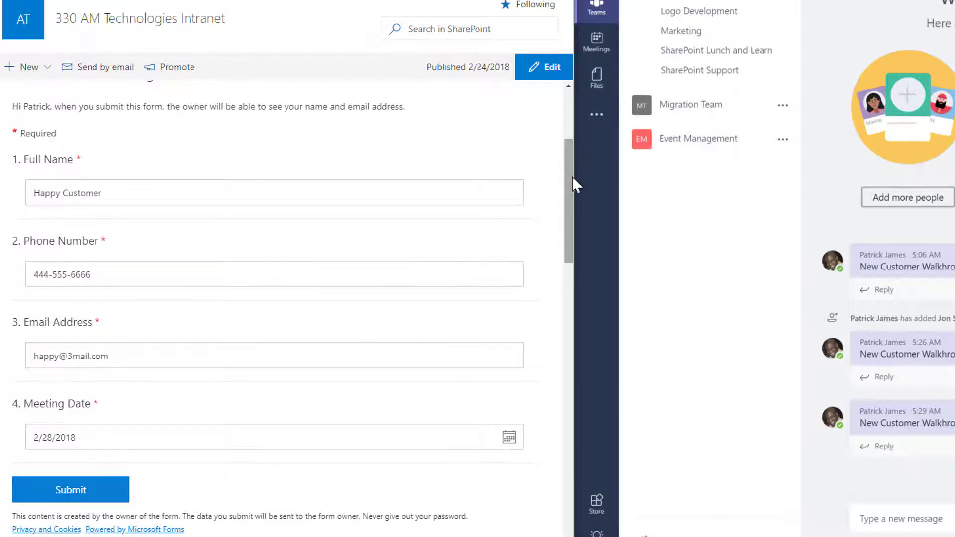
{"action": "scroll", "scroll_direction": "down", "scroll_amount": 3}
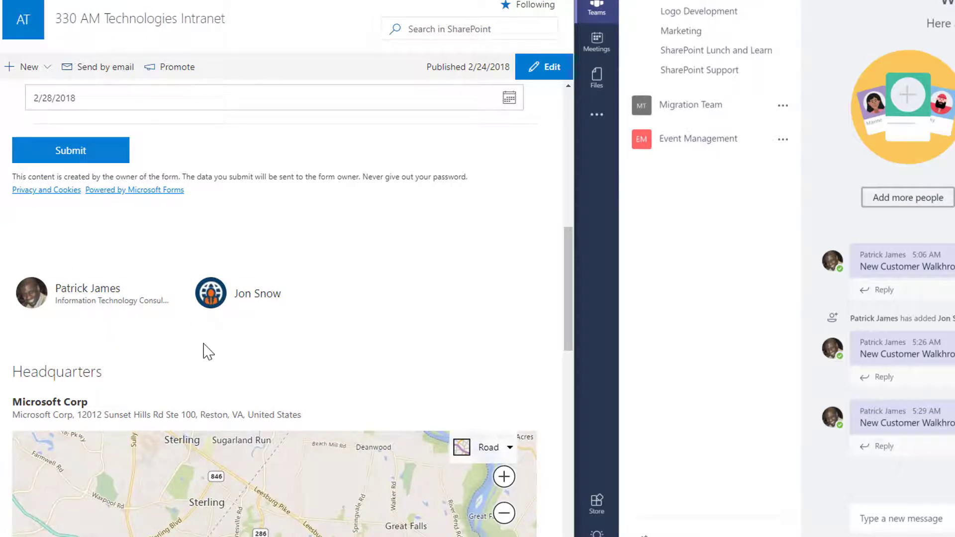
{"action": "mouse_move", "coordinate": [281, 312]}
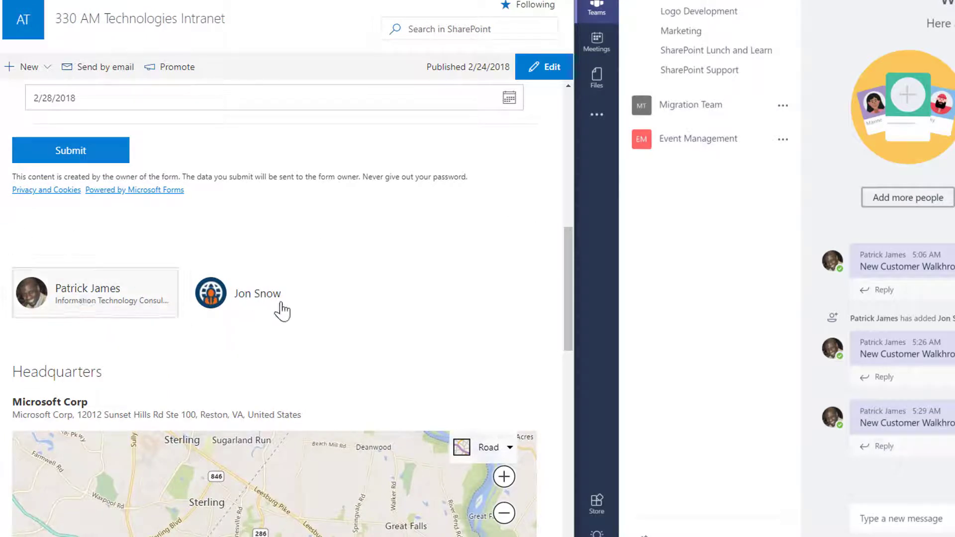
{"action": "scroll", "scroll_direction": "down", "scroll_amount": 3}
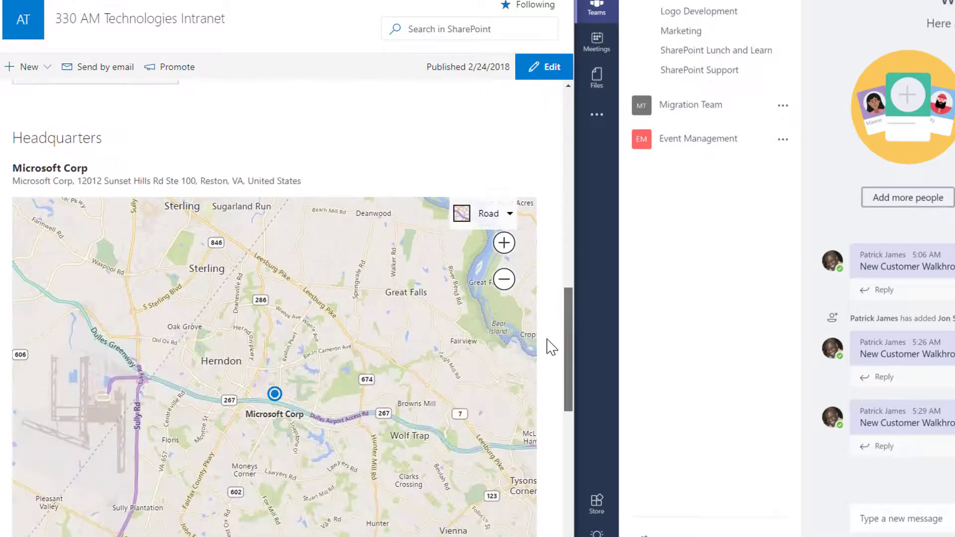
{"action": "scroll", "scroll_direction": "down", "scroll_amount": 3}
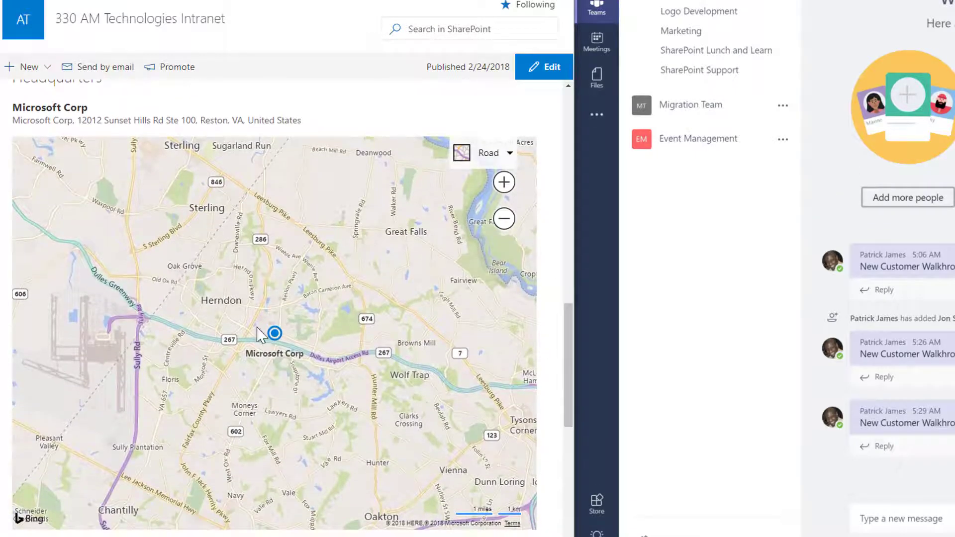
{"action": "scroll", "scroll_direction": "down", "scroll_amount": 3}
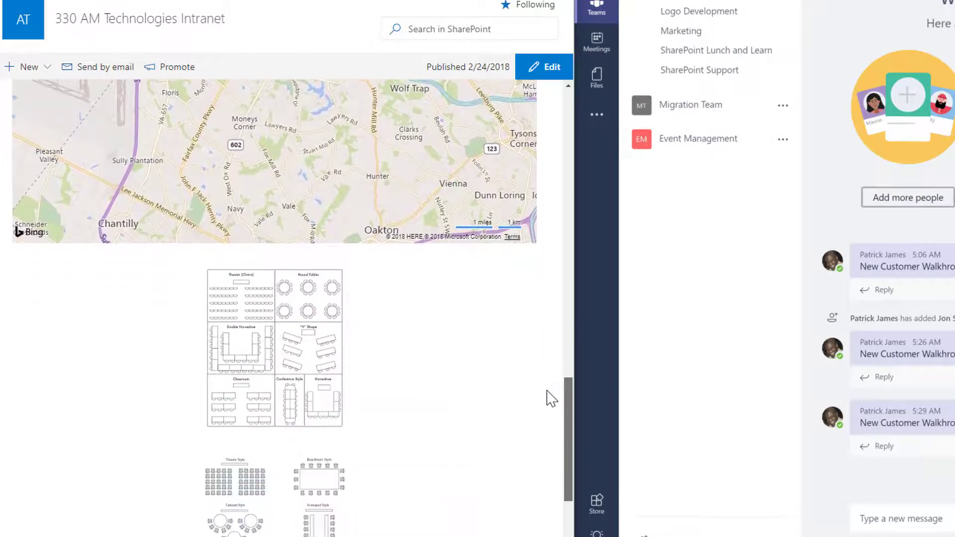
{"action": "scroll", "scroll_direction": "down", "scroll_amount": 3}
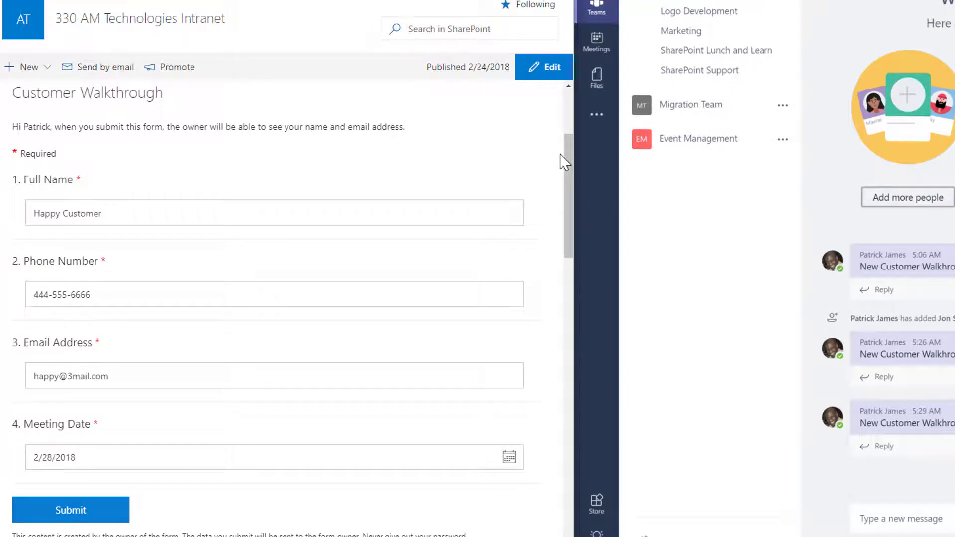
{"action": "mouse_move", "coordinate": [374, 217]}
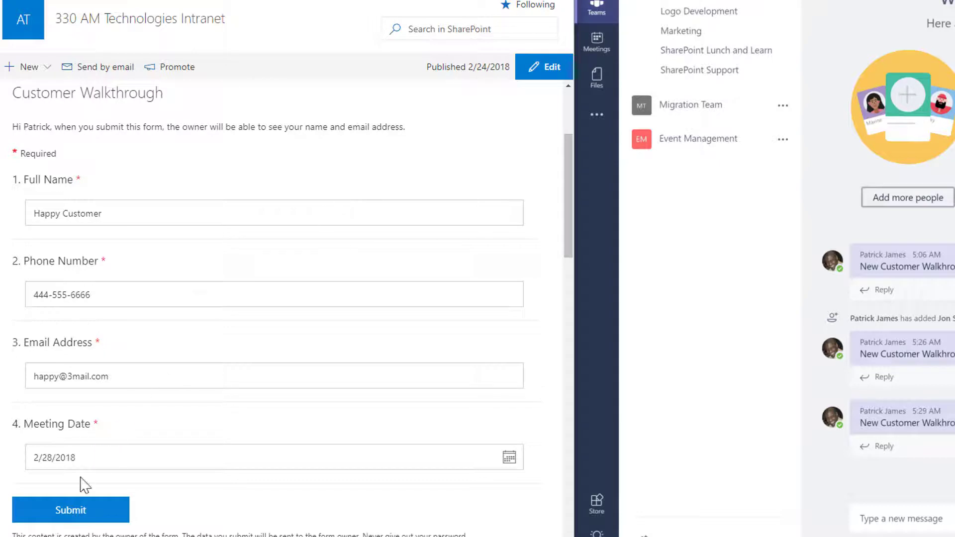
{"action": "left_click", "coordinate": [71, 510]}
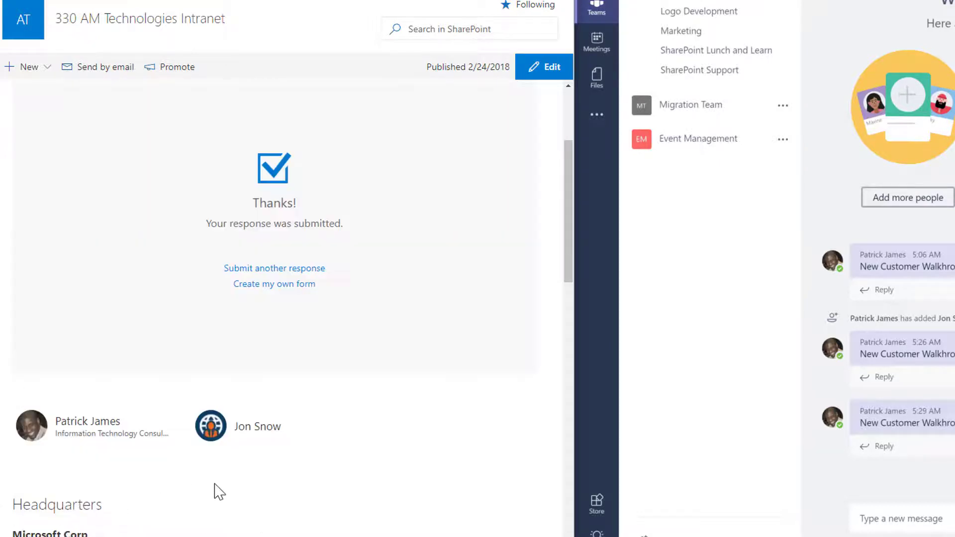